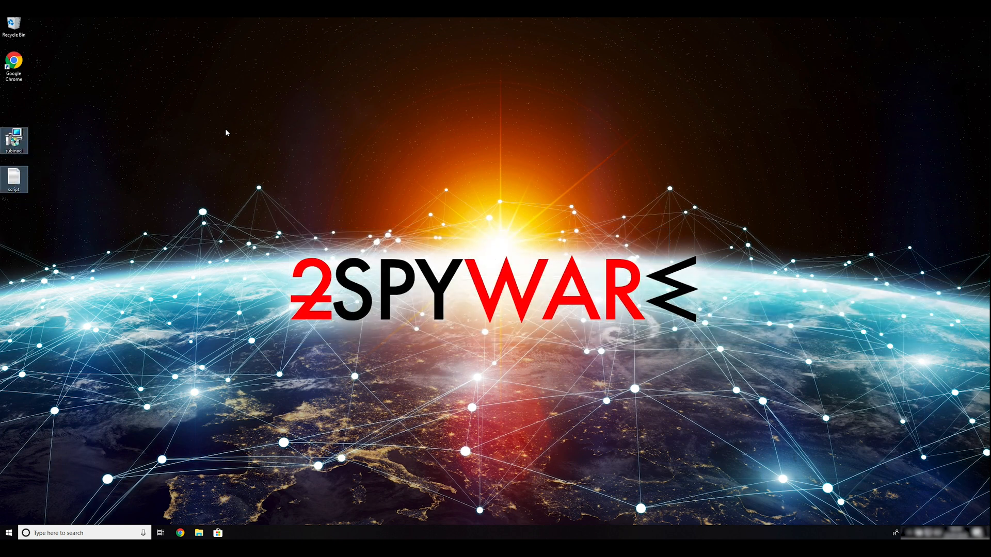
{"action": "mouse_move", "coordinate": [324, 223]}
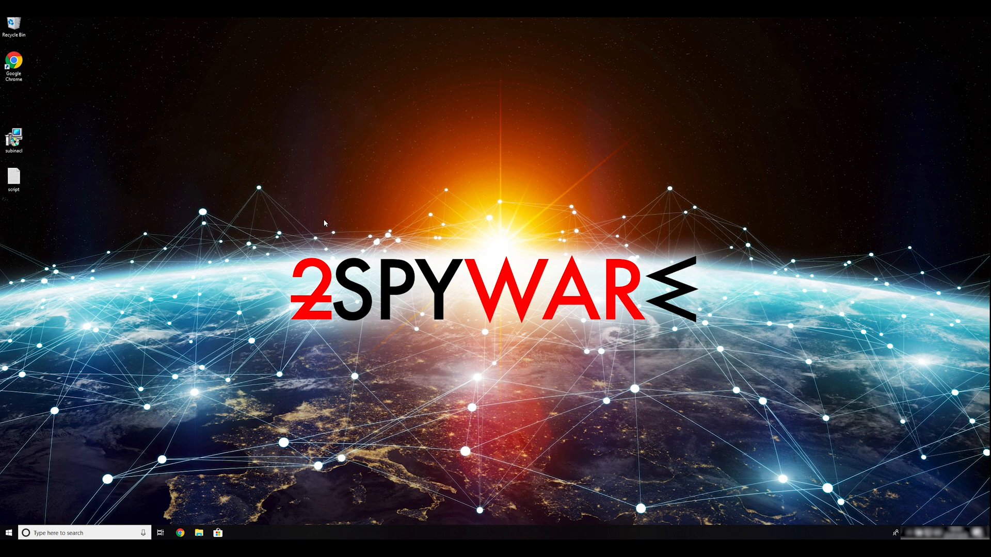
{"action": "mouse_move", "coordinate": [376, 201]}
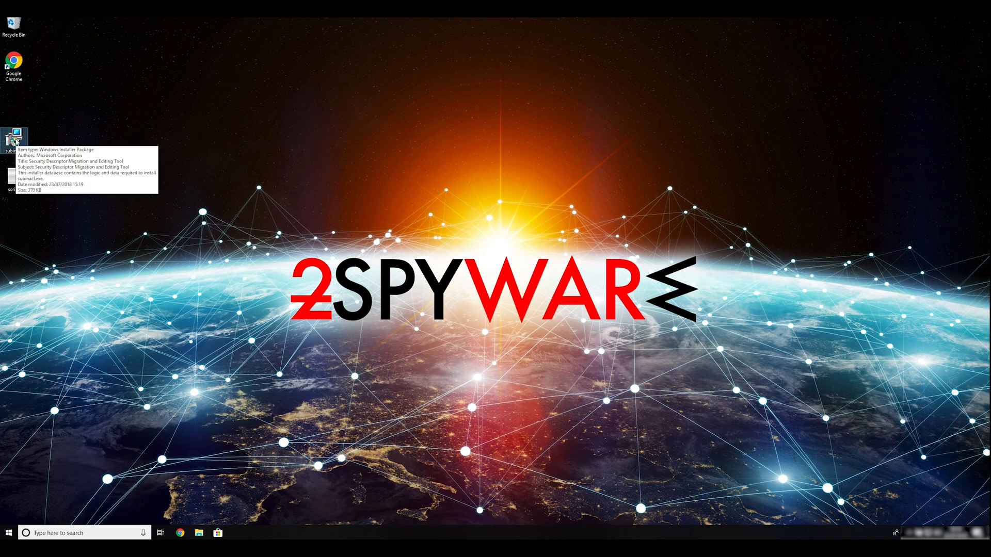
- Run the SubInACL installer through to completion in the default folder and finish the wizard
{"action": "double_click", "coordinate": [13, 138]}
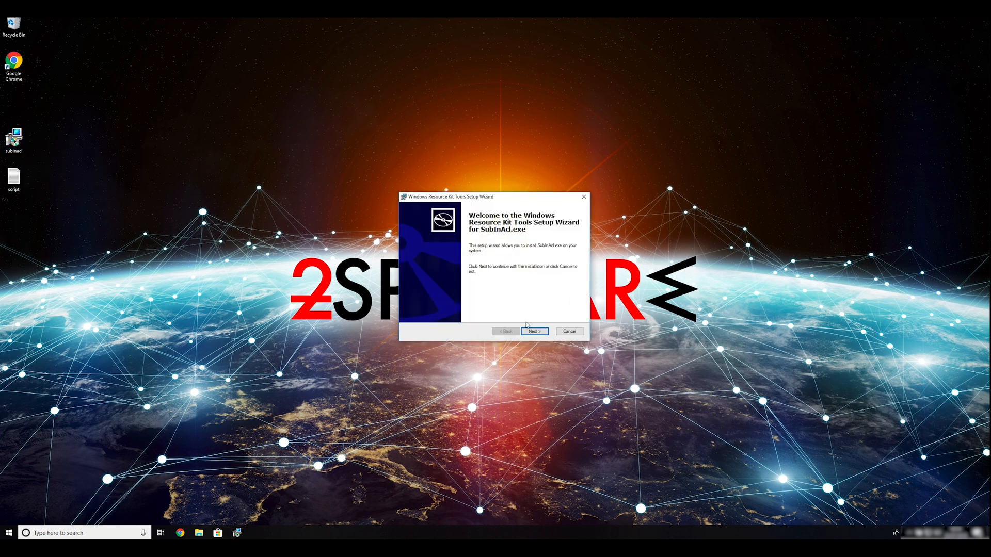
{"action": "left_click", "coordinate": [533, 331]}
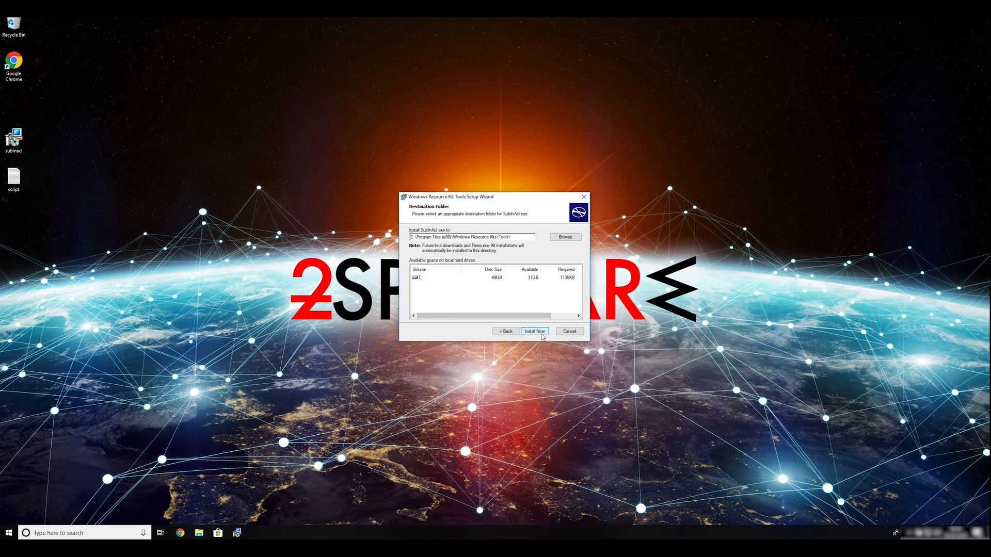
{"action": "left_click", "coordinate": [534, 331]}
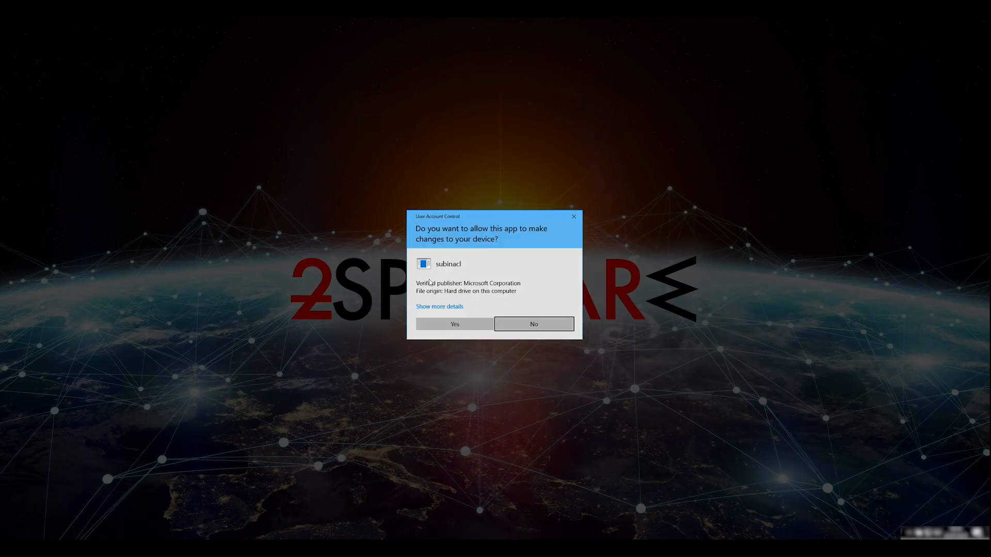
{"action": "left_click", "coordinate": [454, 324]}
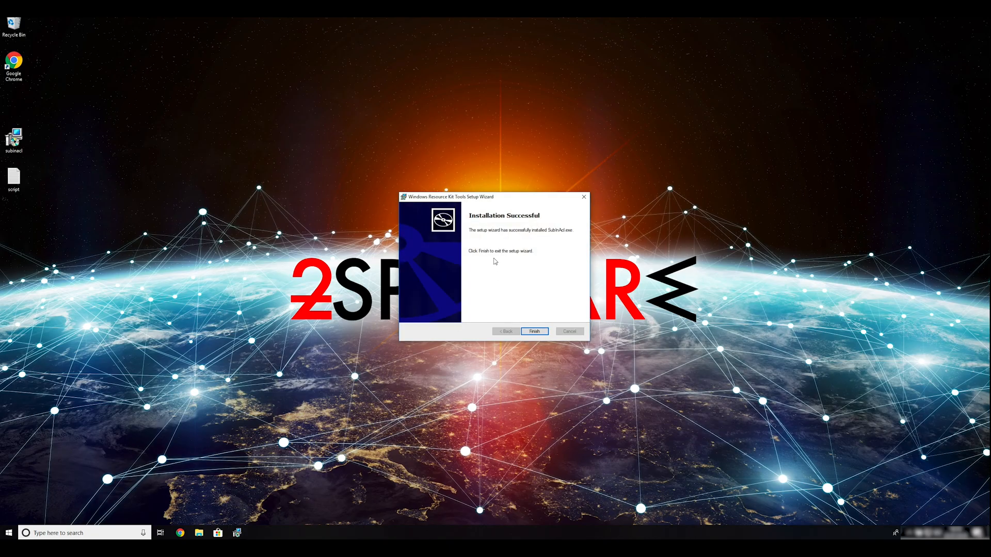
{"action": "left_click", "coordinate": [534, 332]}
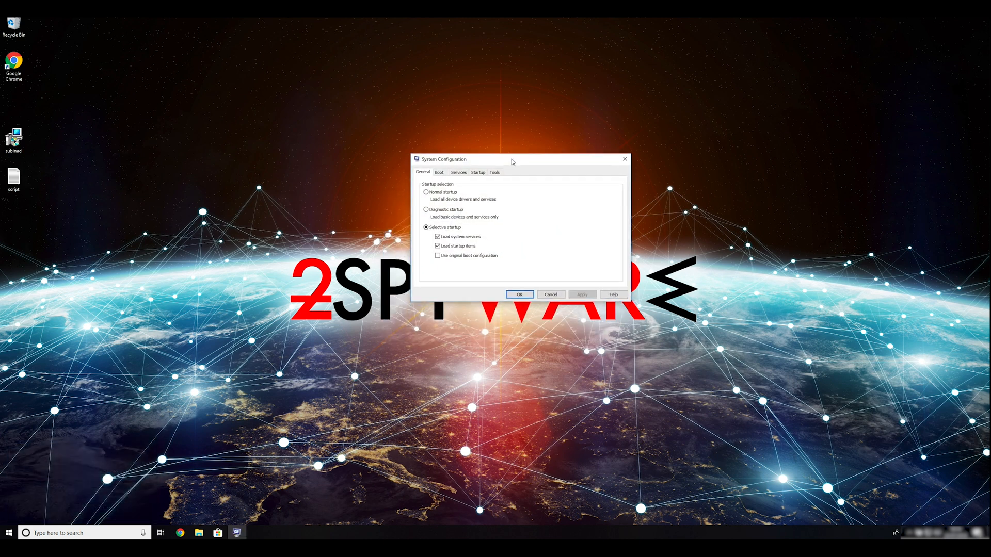
- Enable Safe boot (Minimal) under the Boot settings and confirm to restart into Safe Mode
{"action": "left_click", "coordinate": [440, 173]}
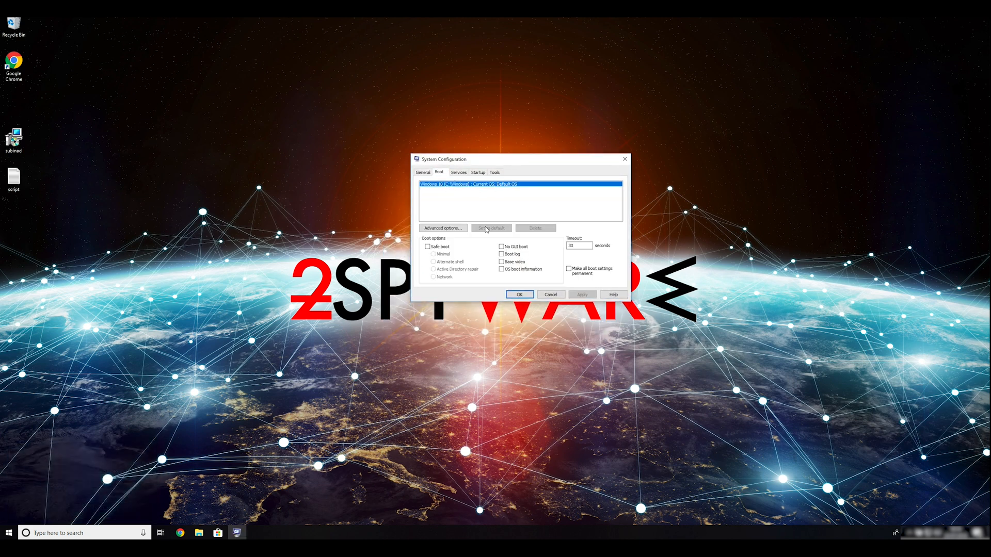
{"action": "left_click", "coordinate": [427, 246]}
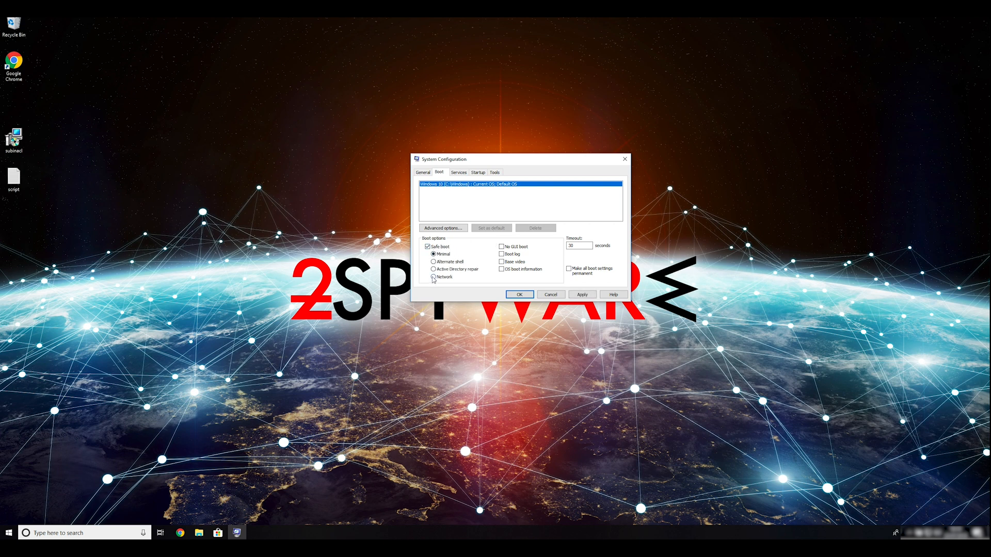
{"action": "left_click", "coordinate": [433, 276]}
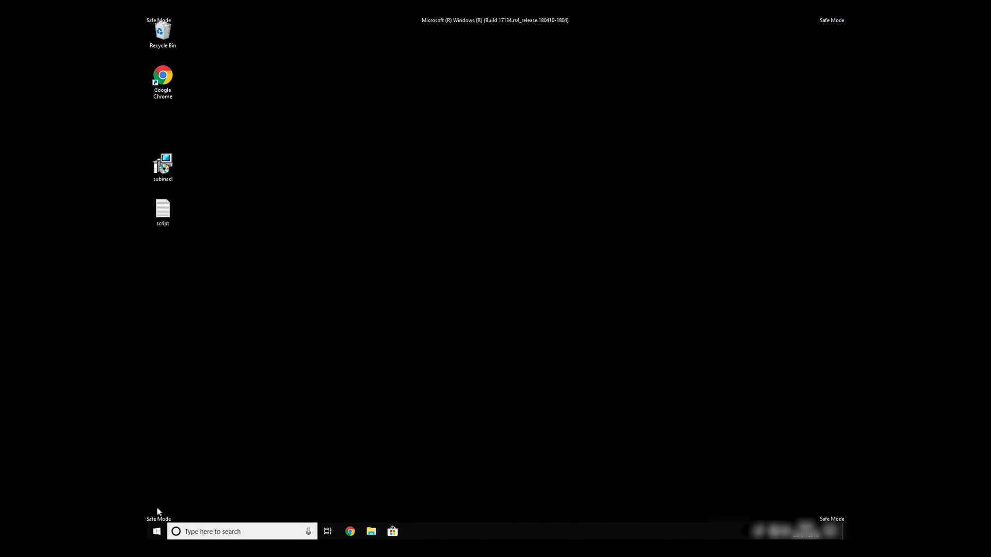
{"action": "mouse_move", "coordinate": [242, 245]}
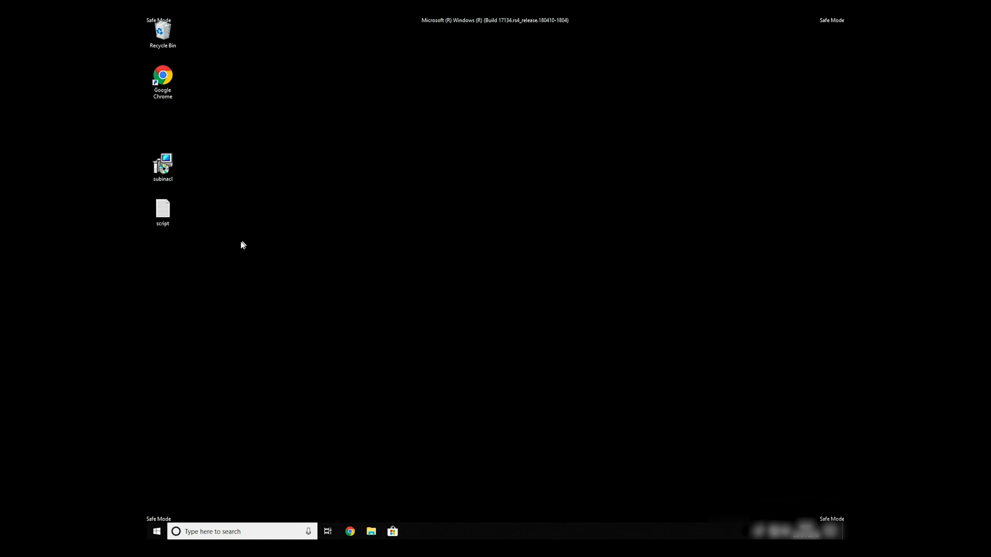
- Open the subinacl script text file from the desktop in Notepad
{"action": "left_click", "coordinate": [162, 208]}
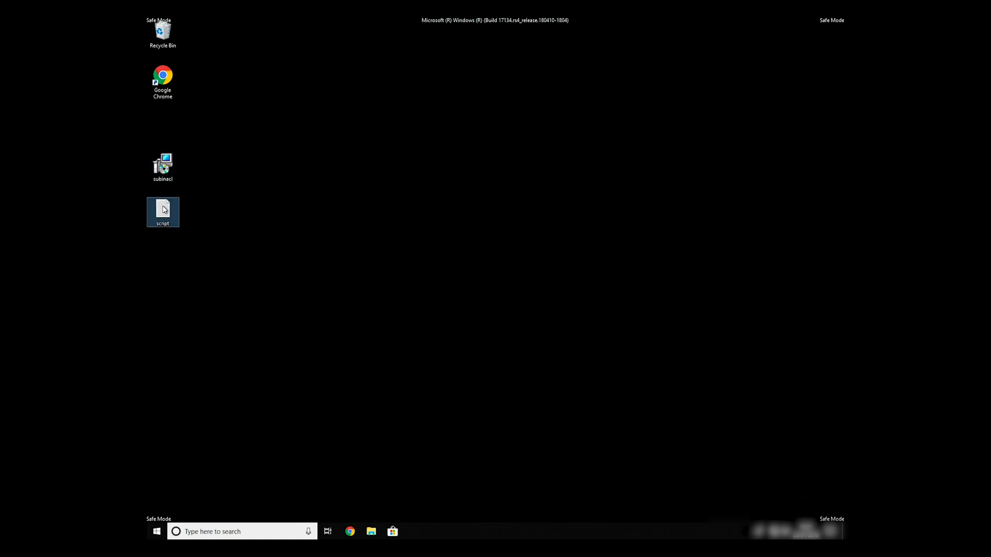
{"action": "double_click", "coordinate": [162, 209]}
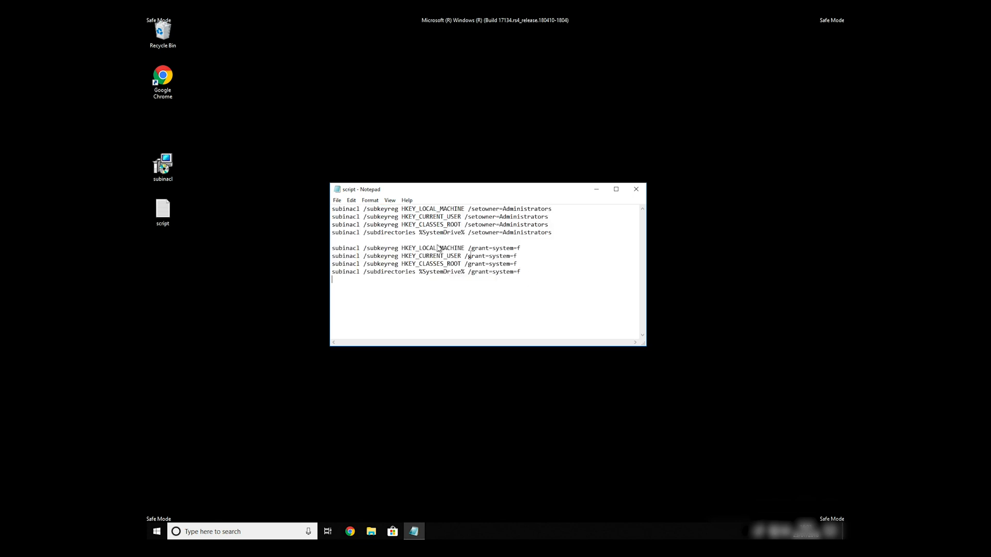
- Save the script as FIX.BAT with type All Files on the Desktop
{"action": "left_click", "coordinate": [337, 200]}
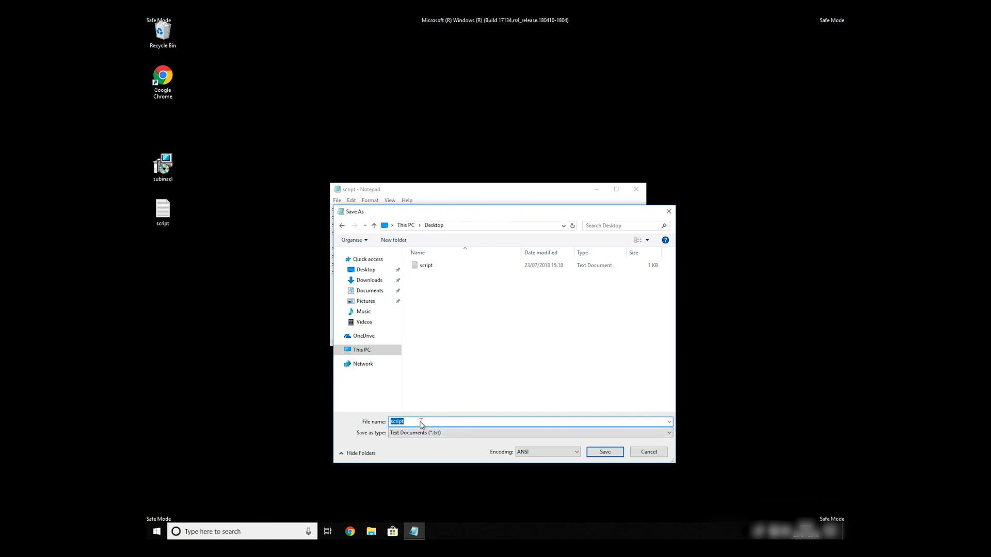
{"action": "mouse_move", "coordinate": [380, 419]}
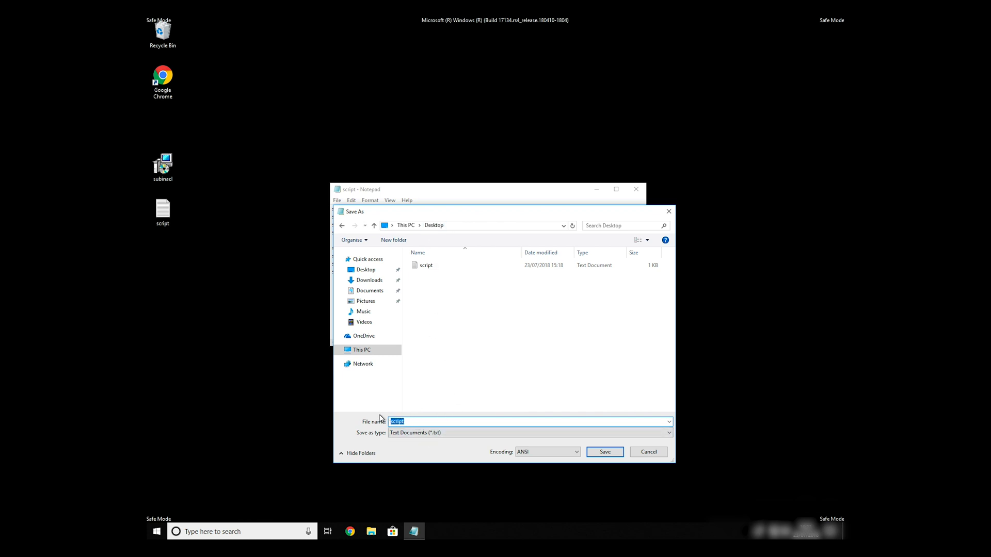
{"action": "type", "text": "FIX."}
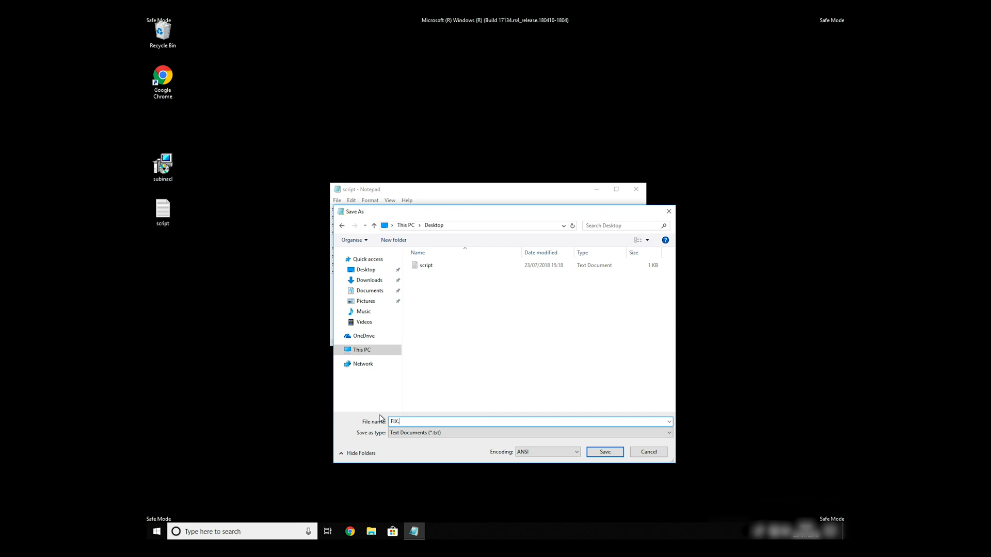
{"action": "type", "text": "BAT"}
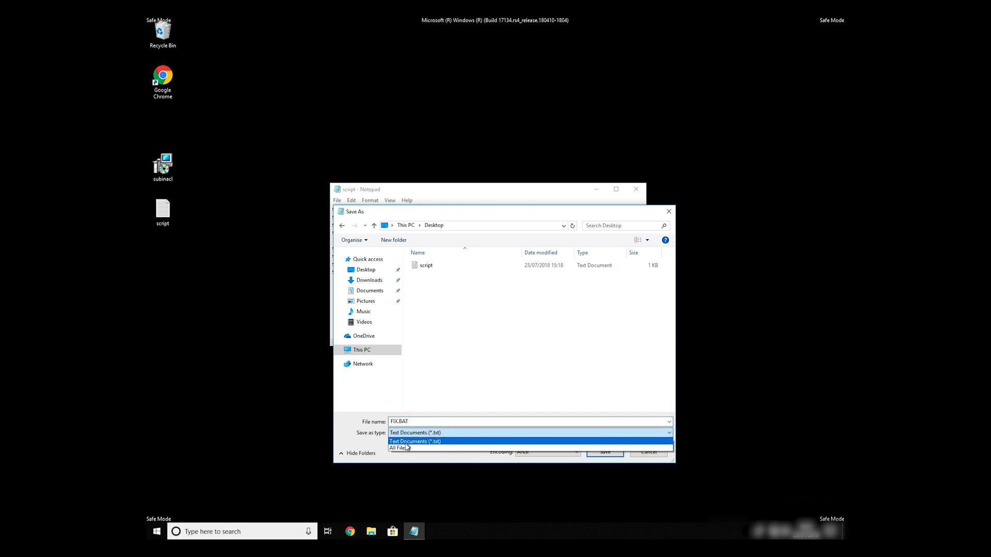
{"action": "left_click", "coordinate": [397, 448]}
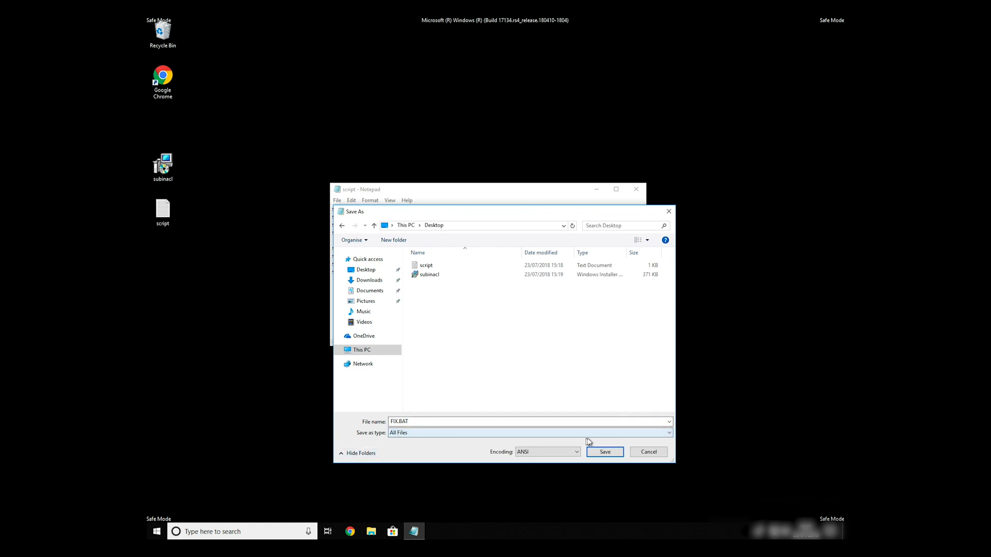
{"action": "left_click", "coordinate": [604, 452]}
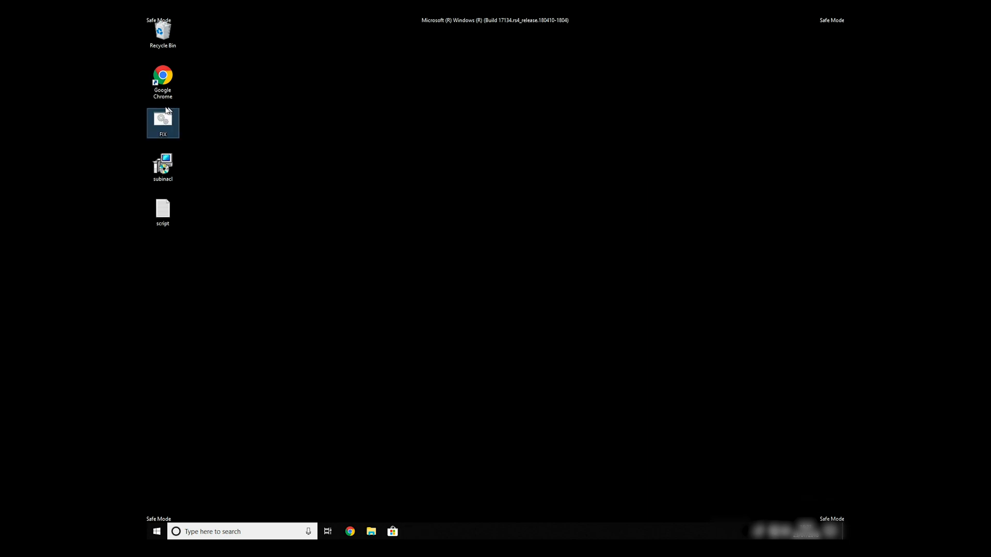
- Browse C:\Program Files (x86) and open the Windows Resource Kits folder
{"action": "right_click", "coordinate": [162, 123]}
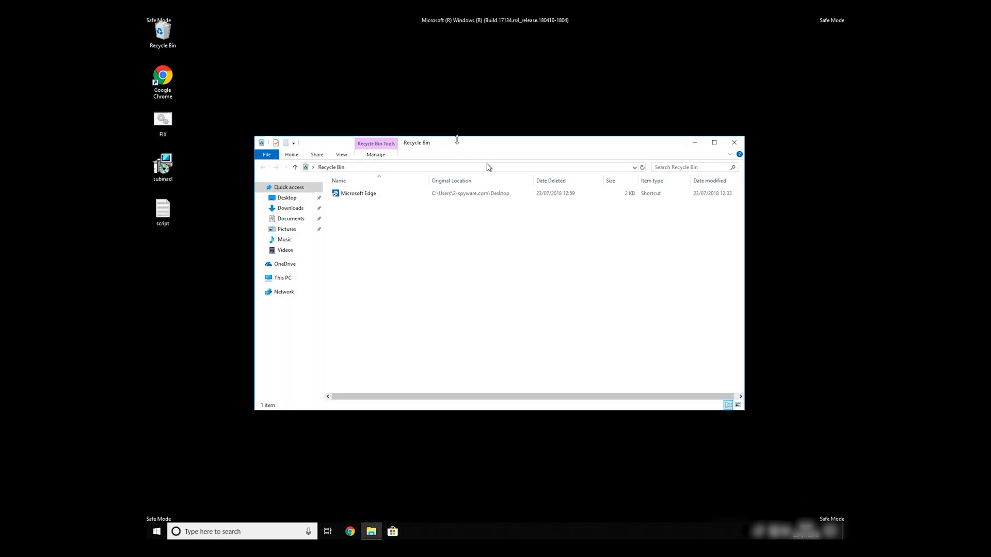
{"action": "left_click", "coordinate": [282, 302]}
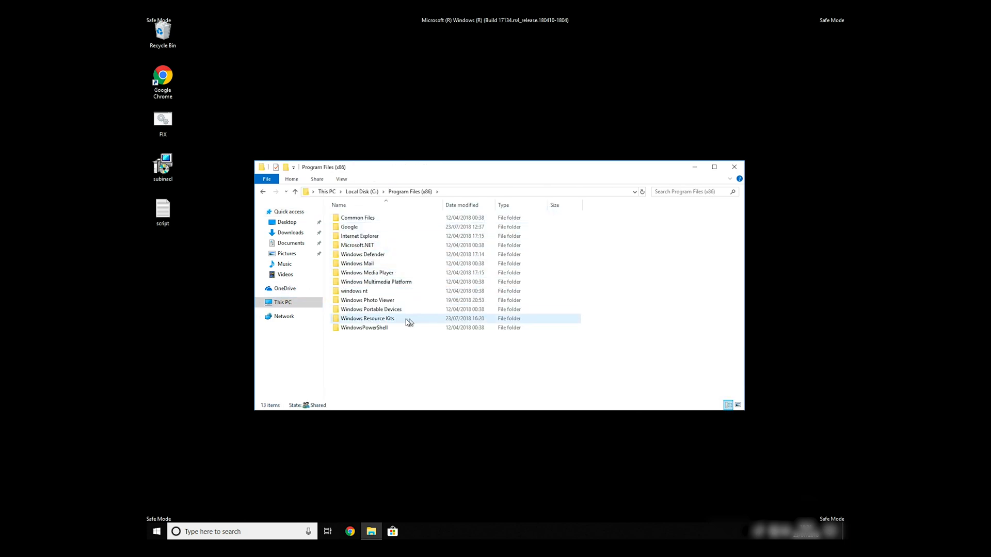
{"action": "double_click", "coordinate": [368, 318]}
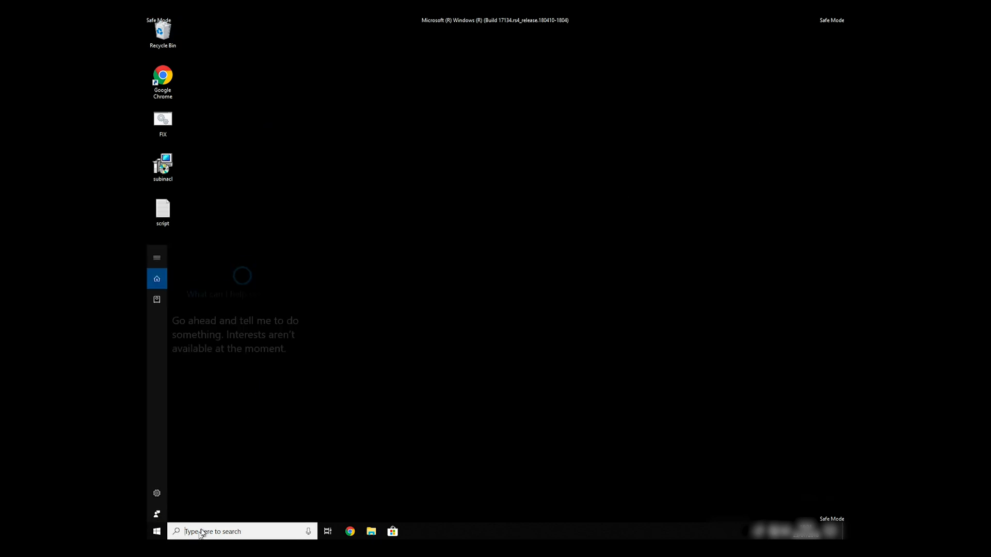
- Search for cmd and launch Command Prompt with Run as administrator
{"action": "type", "text": "c"}
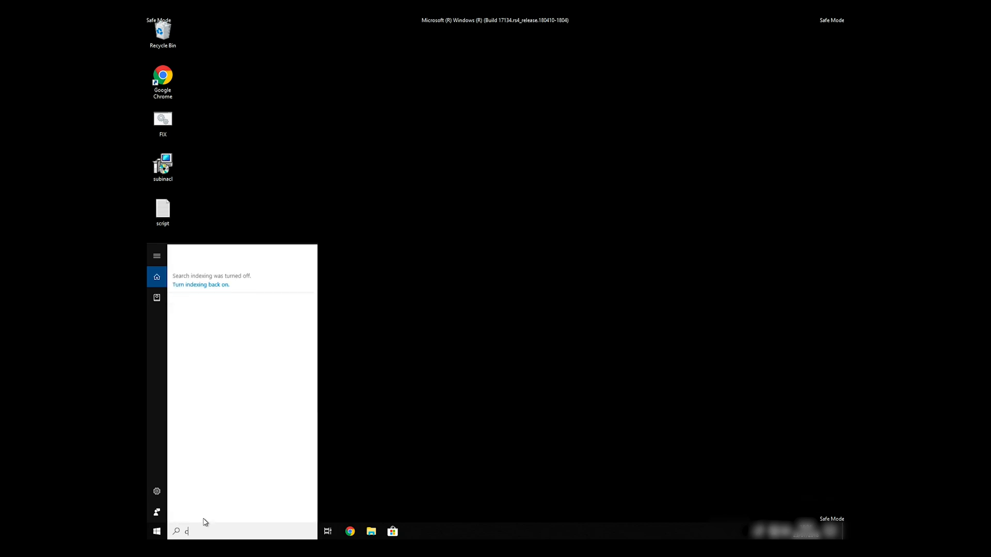
{"action": "type", "text": "md"}
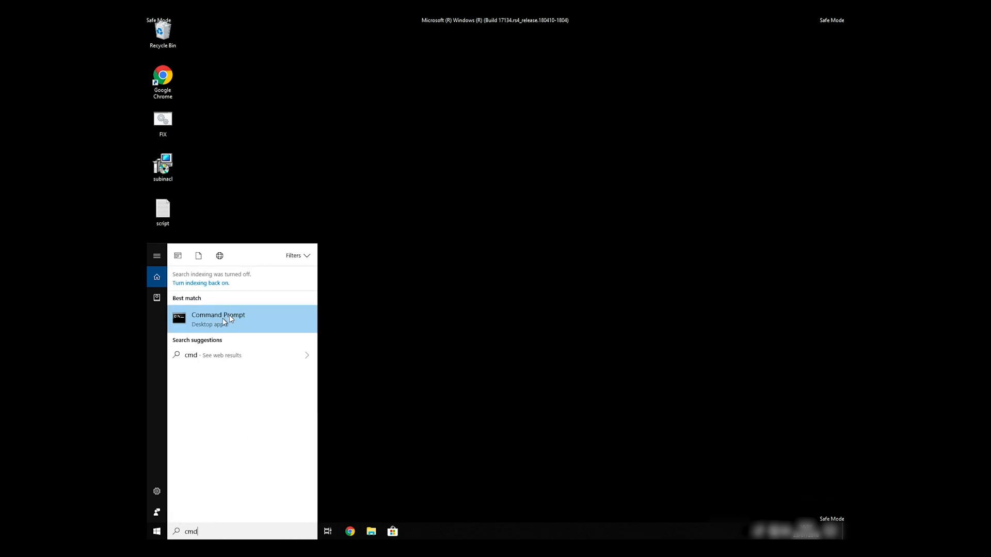
{"action": "right_click", "coordinate": [218, 318]}
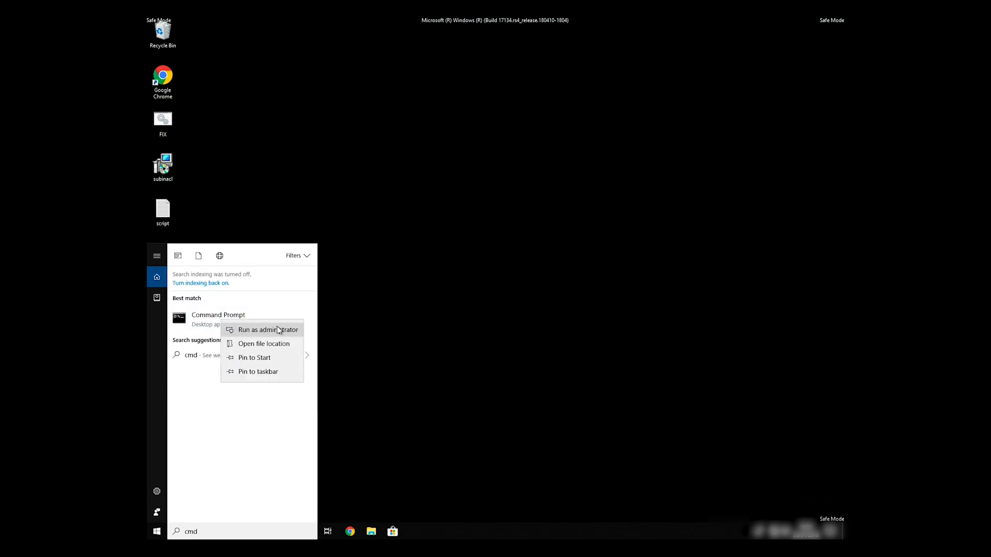
{"action": "left_click", "coordinate": [269, 330]}
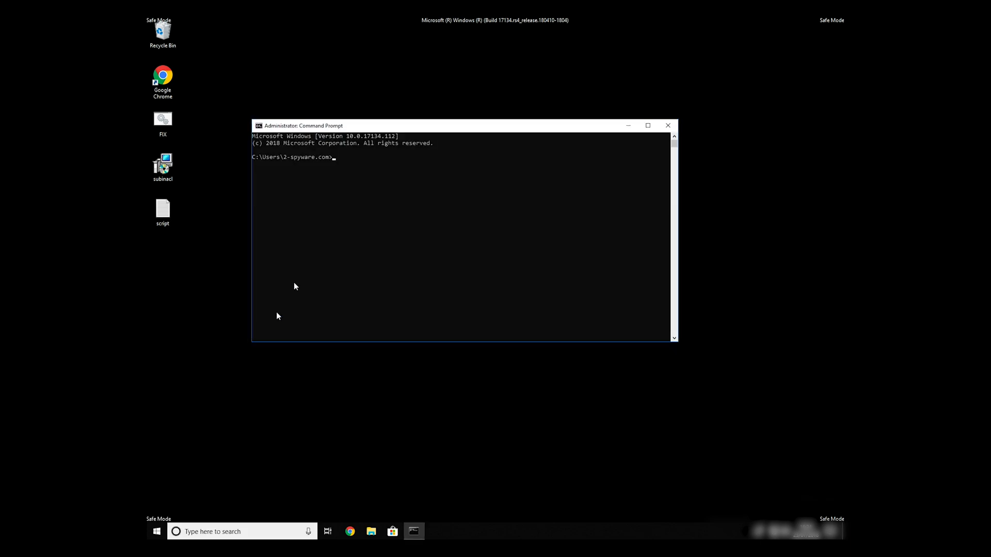
- Change to "C:\Program Files (x86)\Windows Resource Kits\Tools", run FIX.BAT, then close the window
{"action": "type", "text": "CD C:\\Program Files (x86)\\Wi\""}
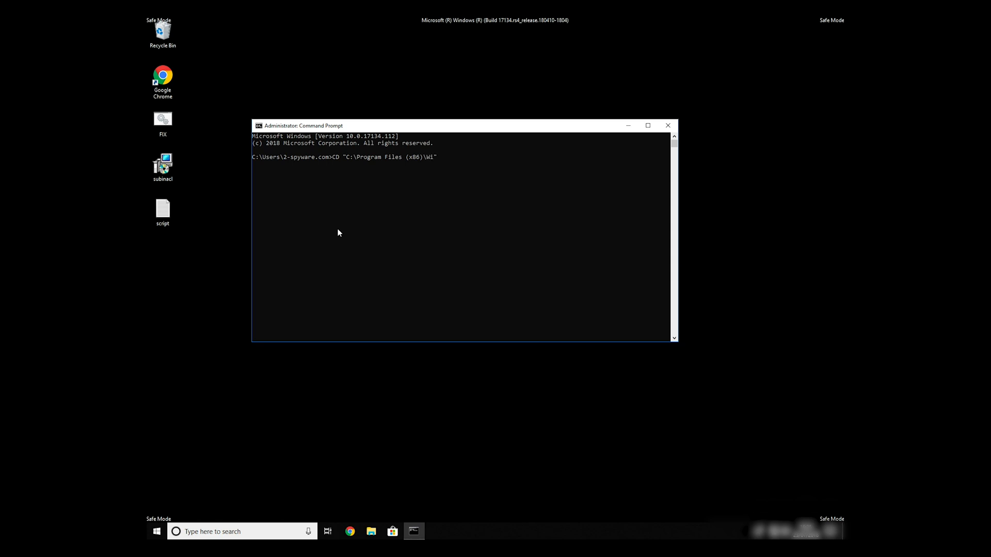
{"action": "type", "text": "ndows Resource Kits\\\""}
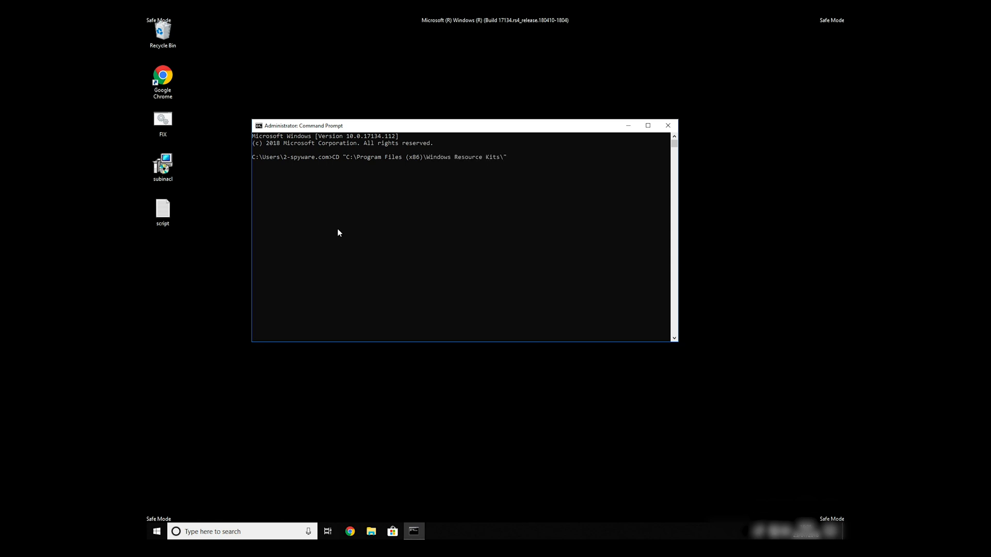
{"action": "type", "text": "Tools"}
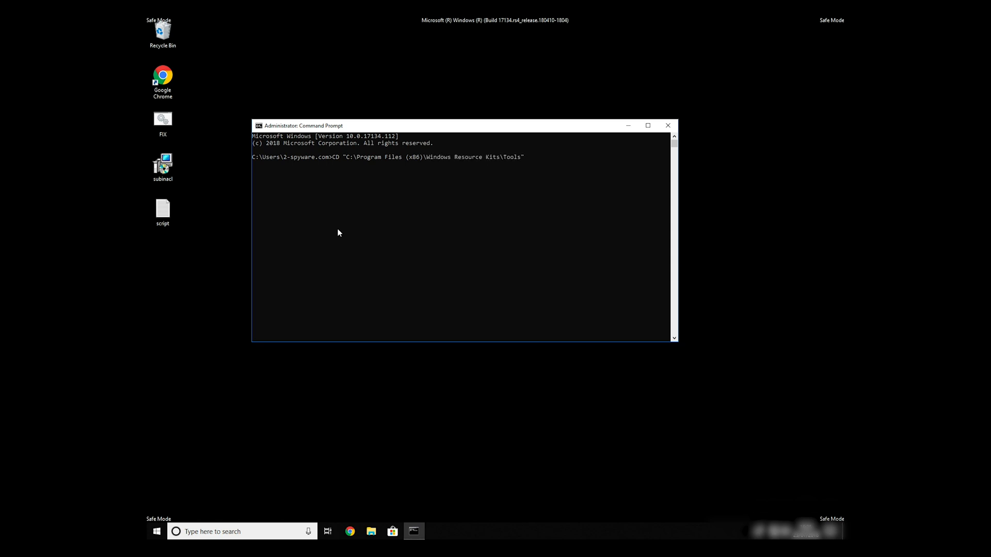
{"action": "type", "text": "FIX"}
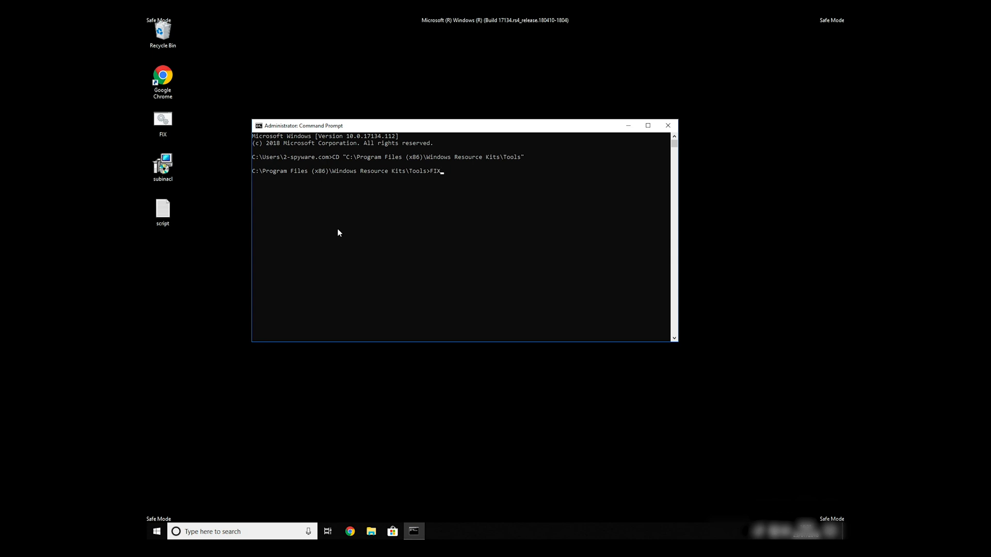
{"action": "type", "text": "BA"}
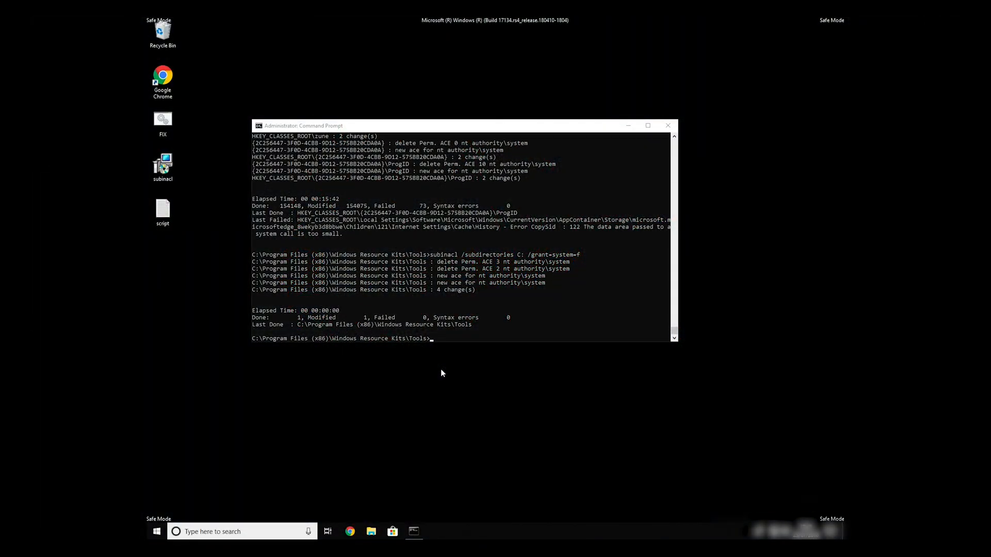
{"action": "mouse_move", "coordinate": [469, 327]}
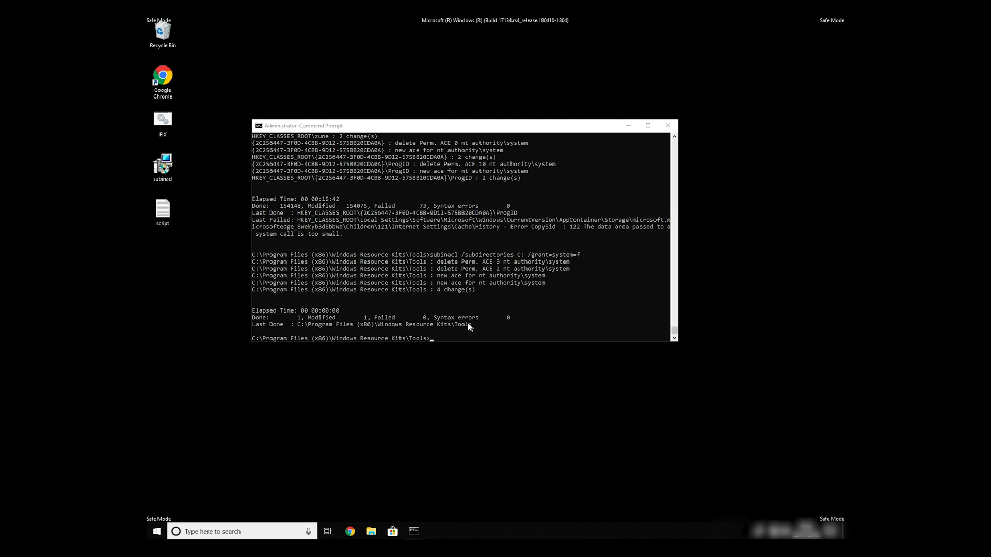
{"action": "left_click", "coordinate": [668, 125]}
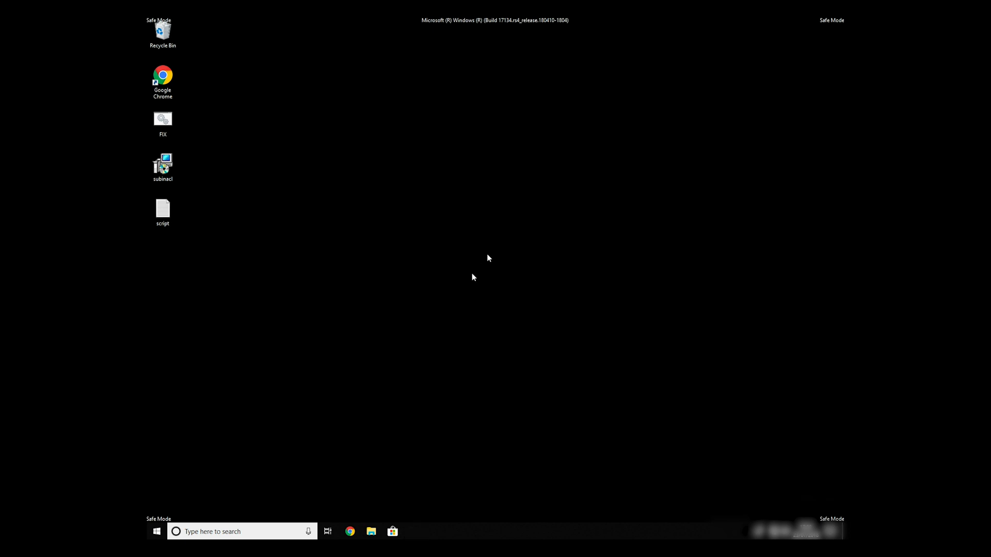
{"action": "mouse_move", "coordinate": [264, 392]}
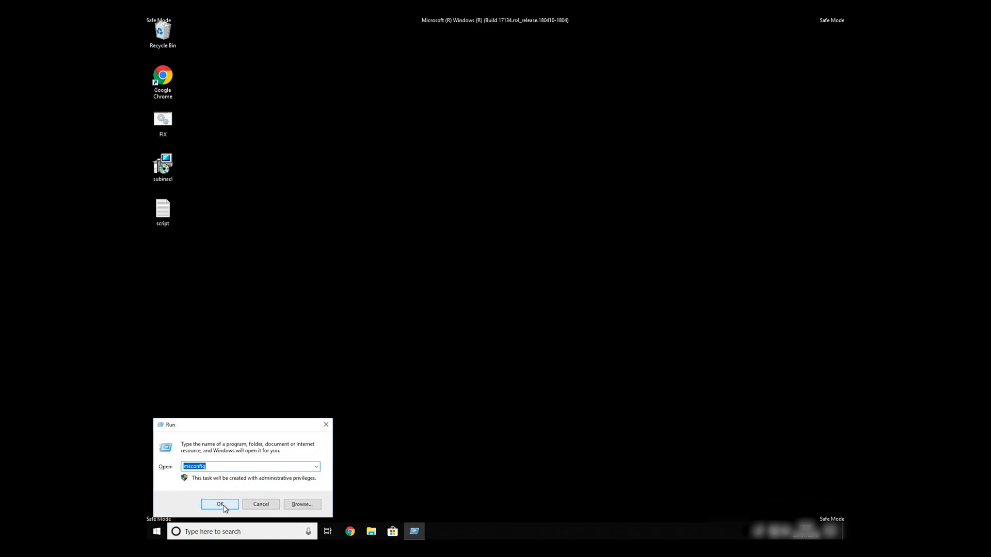
- Uncheck Safe boot in msconfig's Boot settings and apply so Windows starts normally
{"action": "left_click", "coordinate": [219, 504]}
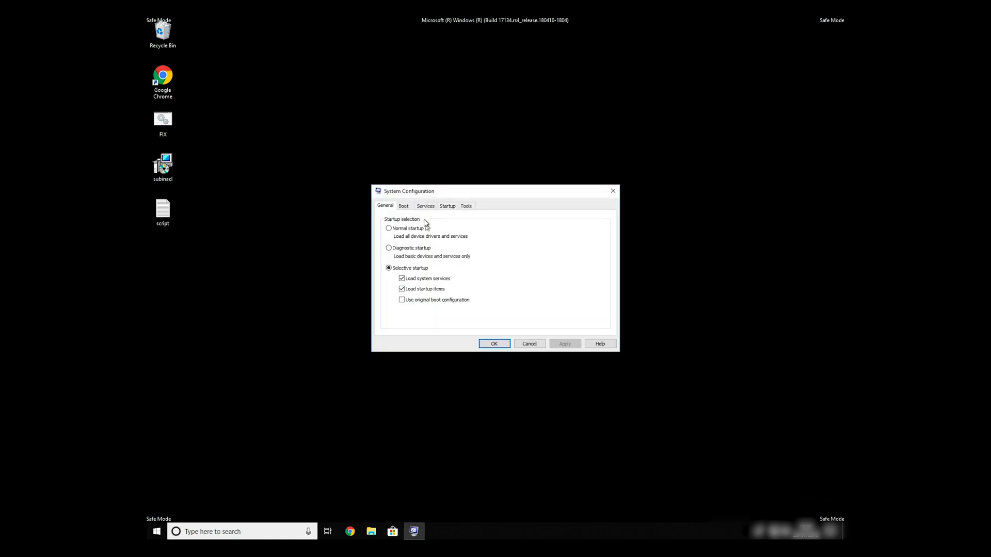
{"action": "left_click", "coordinate": [403, 206]}
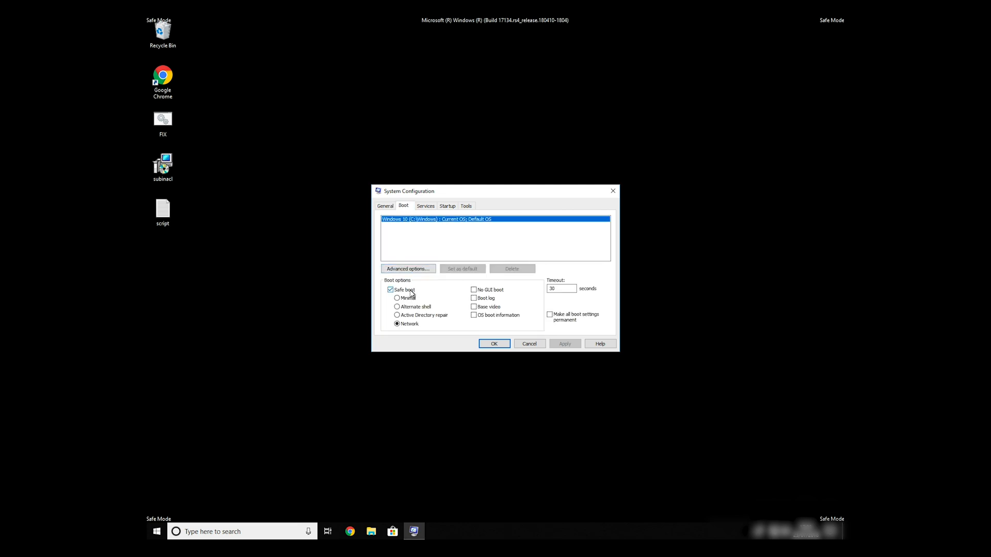
{"action": "left_click", "coordinate": [391, 290]}
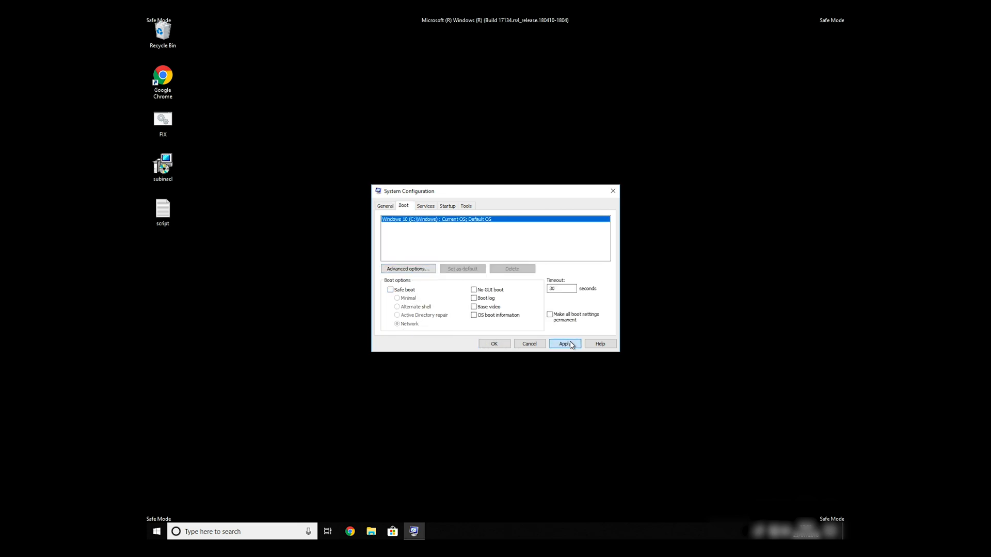
{"action": "left_click", "coordinate": [564, 344]}
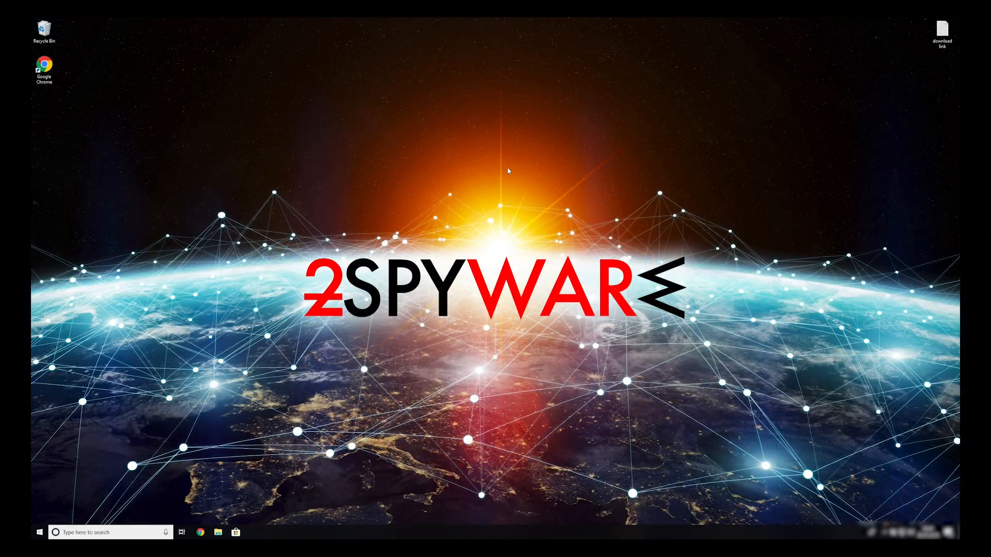
- View the Data Recovery Pro download URL in the link file, then close Notepad
{"action": "double_click", "coordinate": [943, 32]}
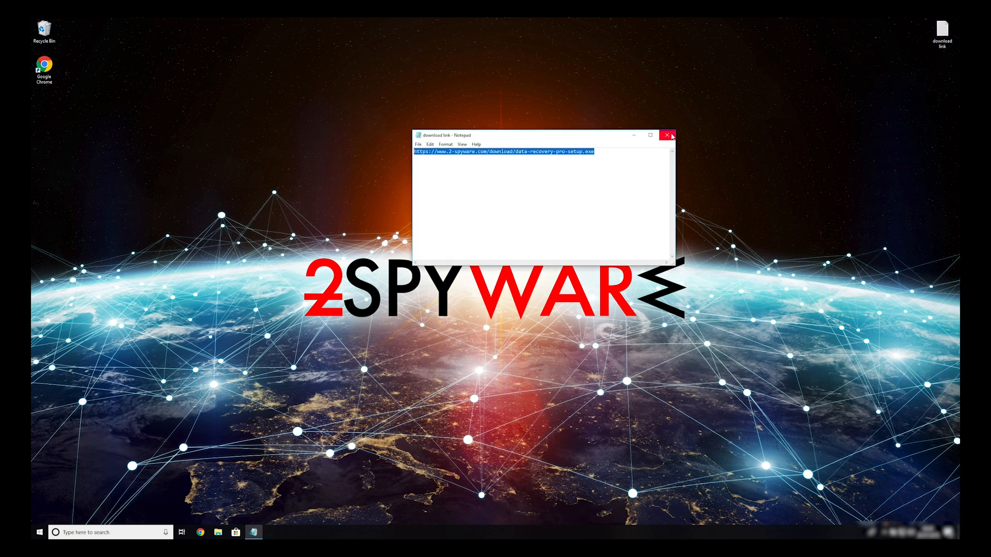
{"action": "left_click", "coordinate": [668, 135]}
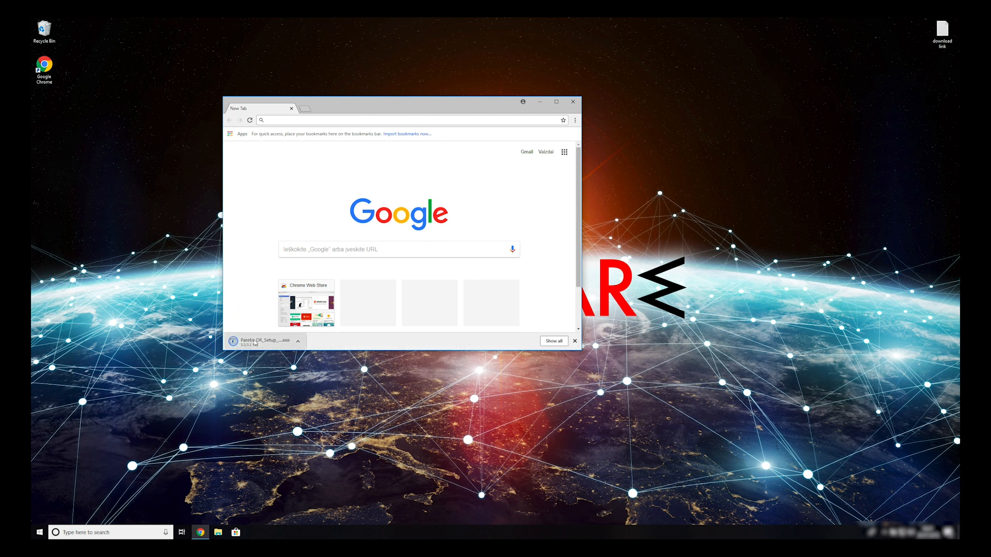
- Run the downloaded setup, accept the license, install, and finish with Run Data Recovery Pro checked
{"action": "left_click", "coordinate": [574, 342]}
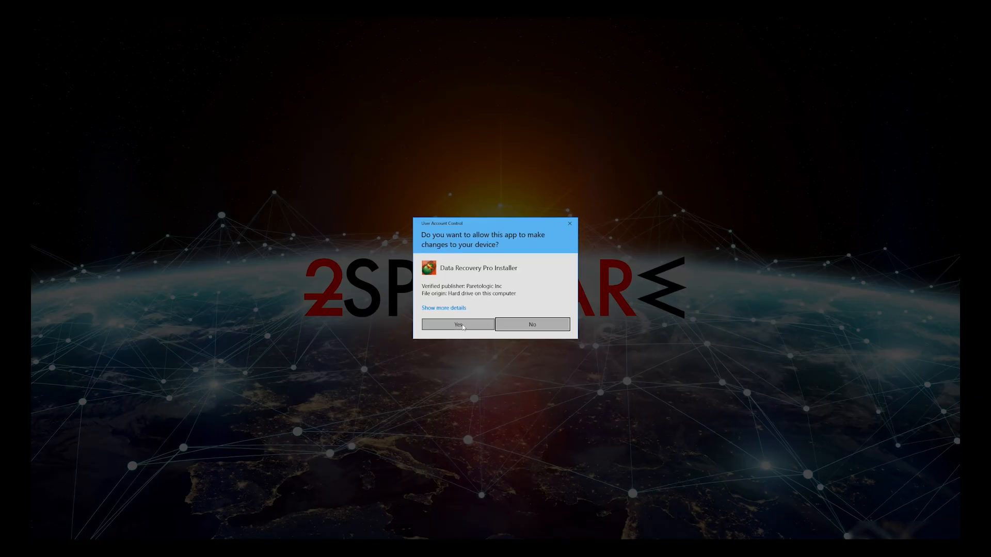
{"action": "left_click", "coordinate": [458, 324]}
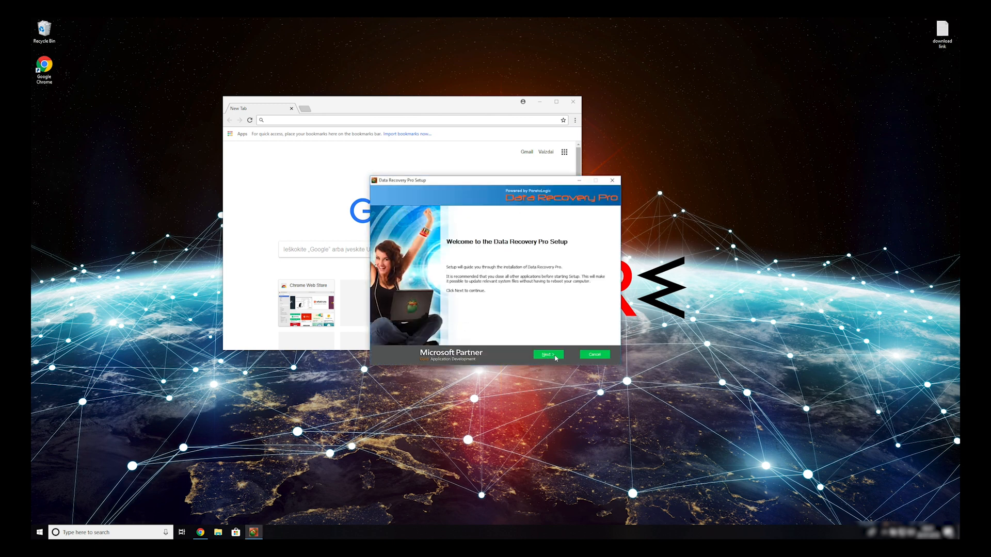
{"action": "left_click", "coordinate": [547, 354]}
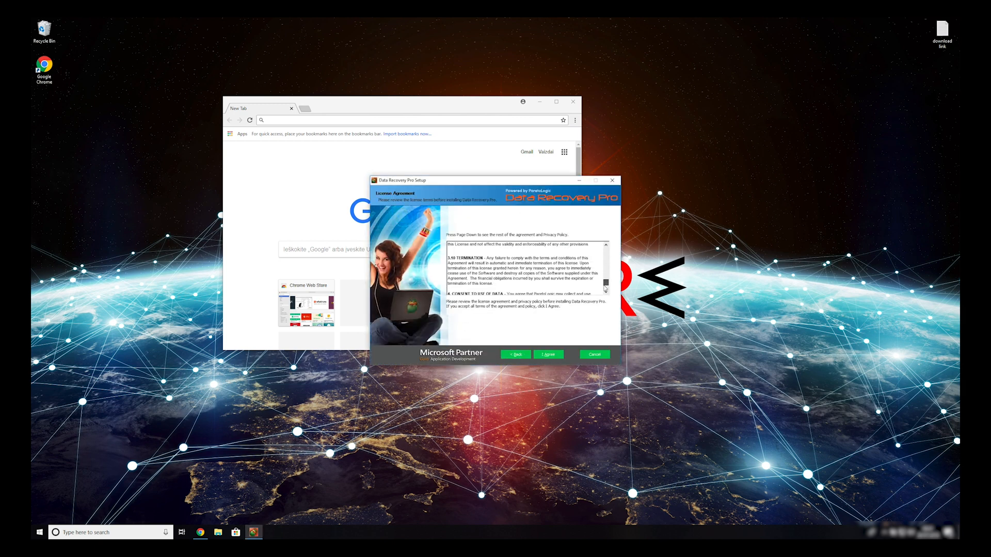
{"action": "left_click", "coordinate": [547, 354]}
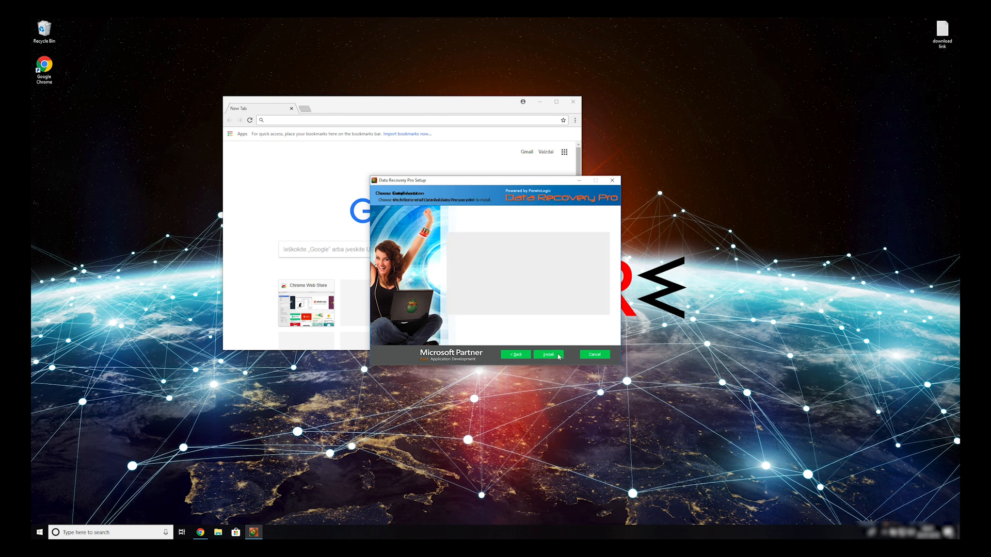
{"action": "left_click", "coordinate": [547, 354]}
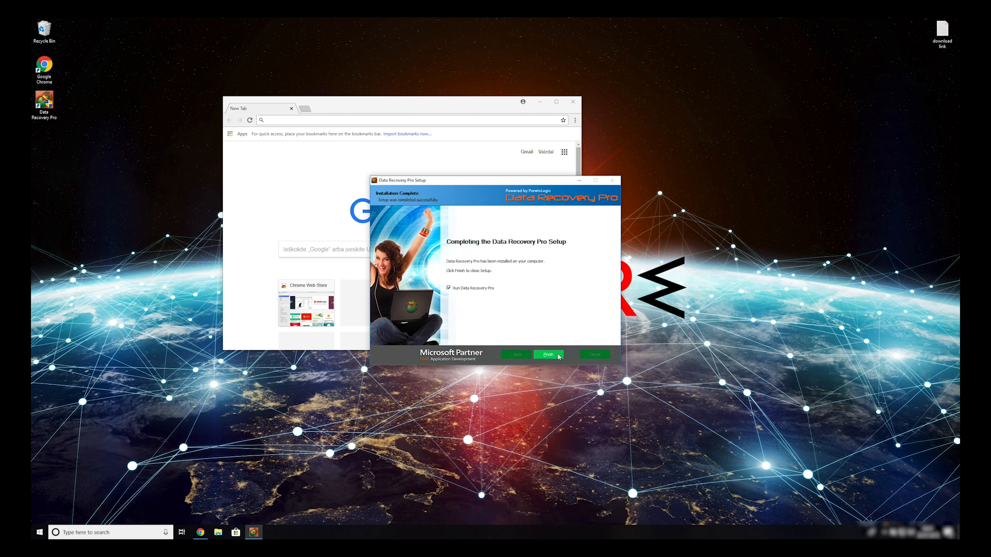
{"action": "left_click", "coordinate": [547, 354]}
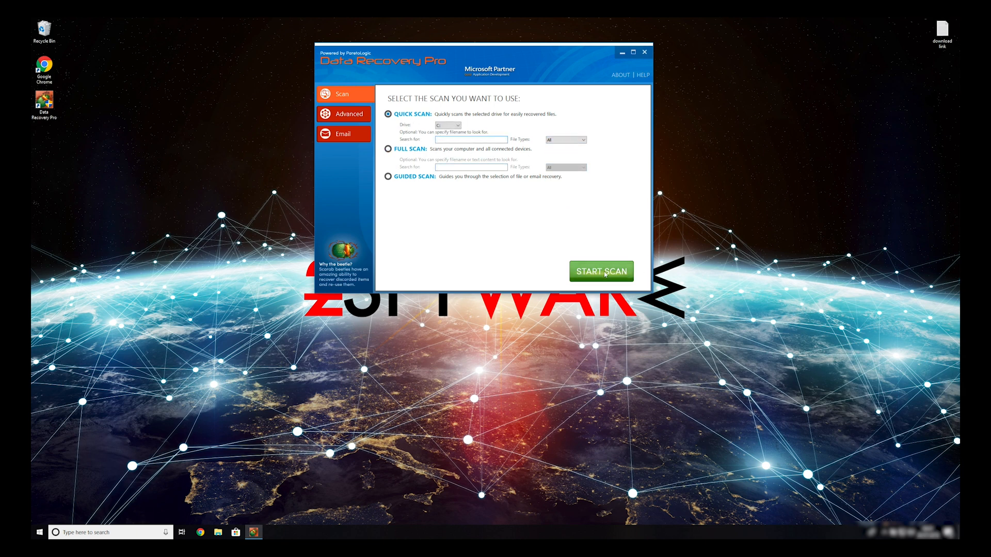
- Start a Quick Scan of Local Disk C in Data Recovery Pro
{"action": "left_click", "coordinate": [601, 272]}
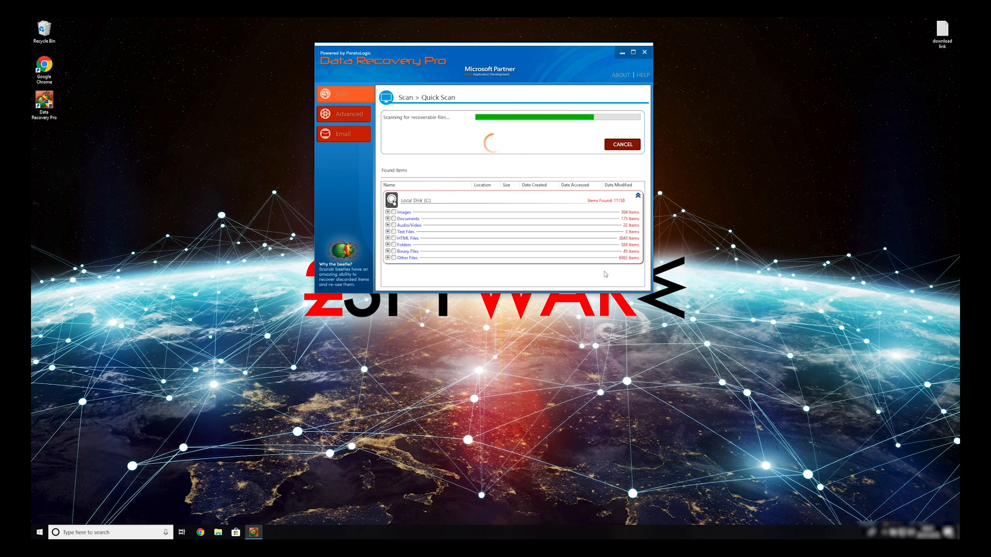